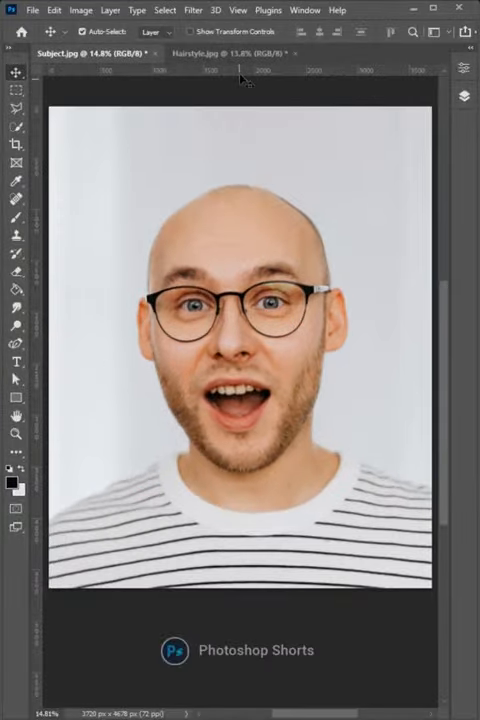
- Select the hair in the Hairstyle.jpg photo and send it to Select and Mask
left_click(17, 146)
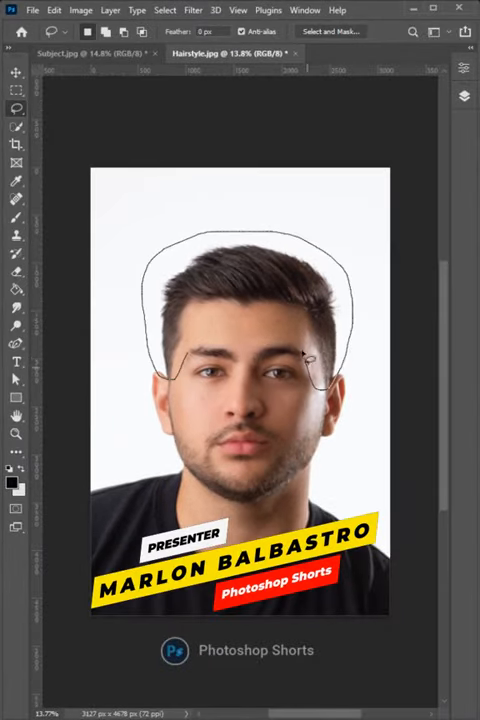
left_click(330, 31)
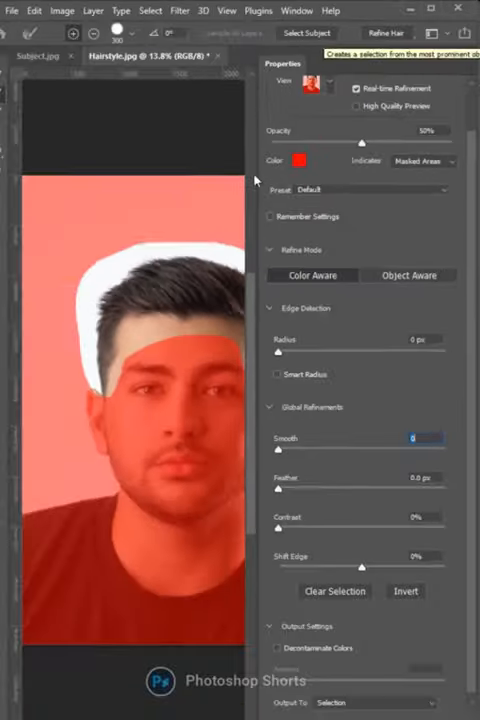